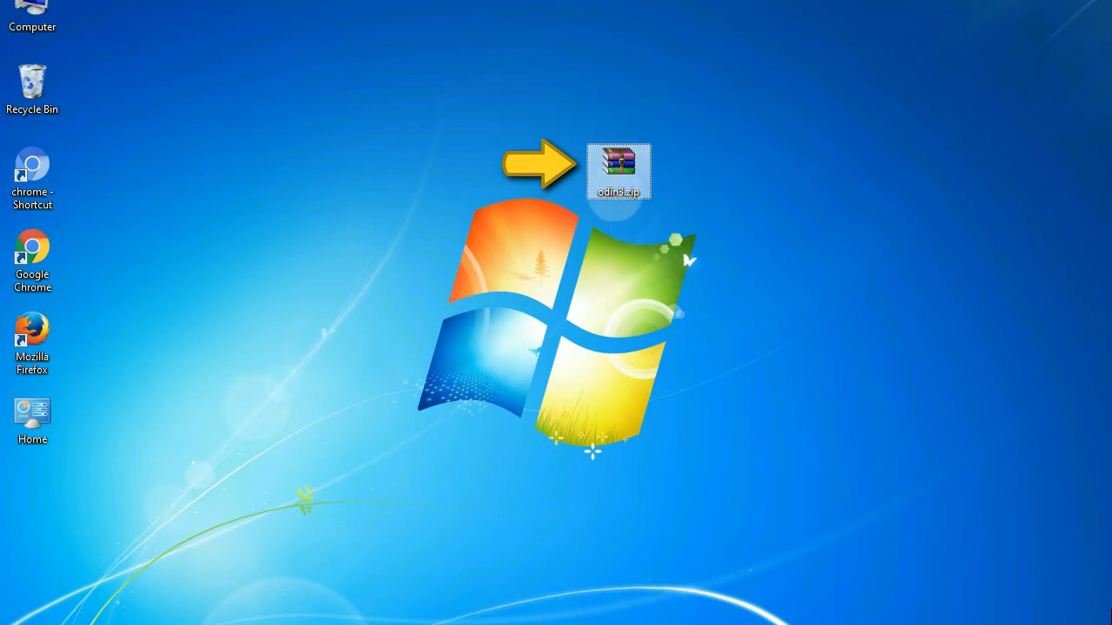
pyautogui.moveTo(618, 165)
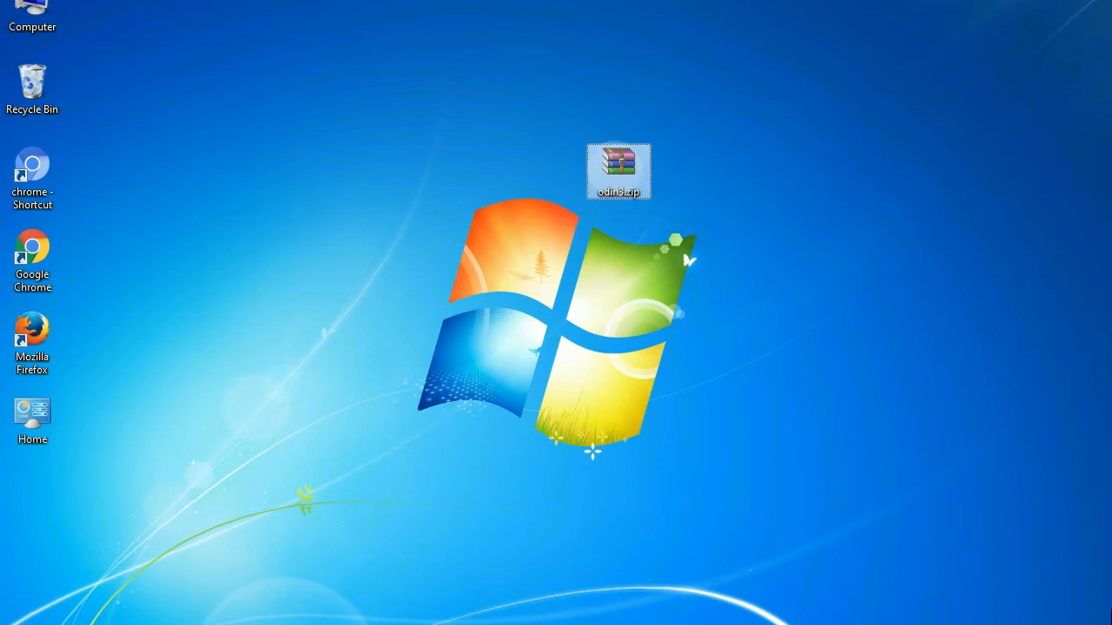
# Step: Launch Odin3 from the download to show the PASS result with stock firmware in PDA
pyautogui.doubleClick(618, 165)
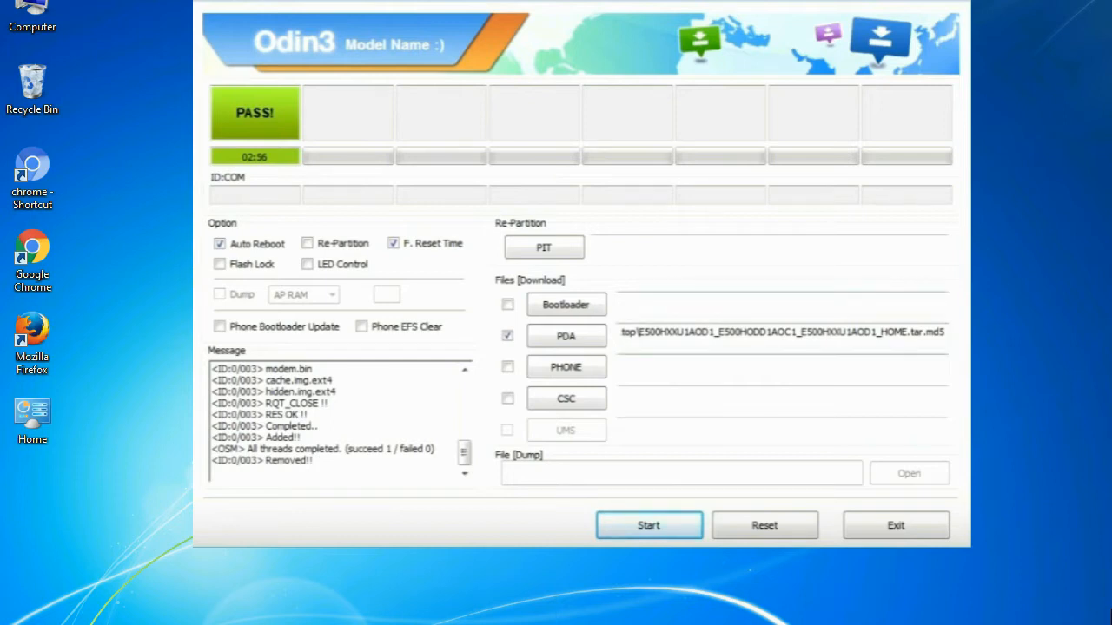
# Step: Exit Odin3 to return to the desktop showing the Odin_v3.09 archive
pyautogui.click(895, 525)
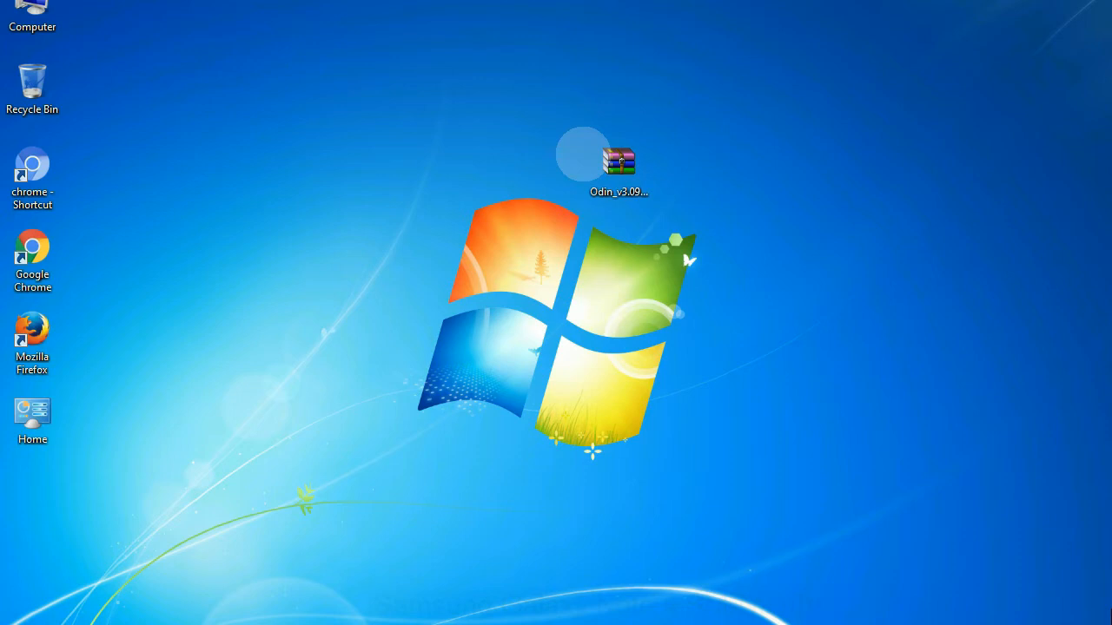
# Step: Extract the Odin_v3.09 archive here and select Odin3 v3.09.exe in its folder
pyautogui.click(618, 161)
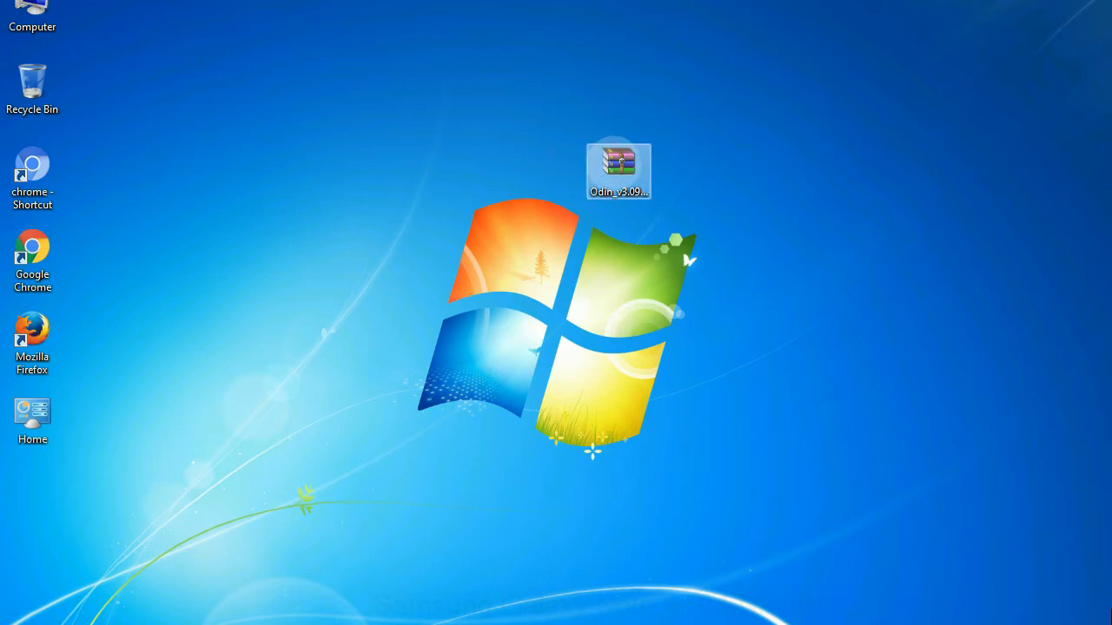
pyautogui.rightClick(620, 161)
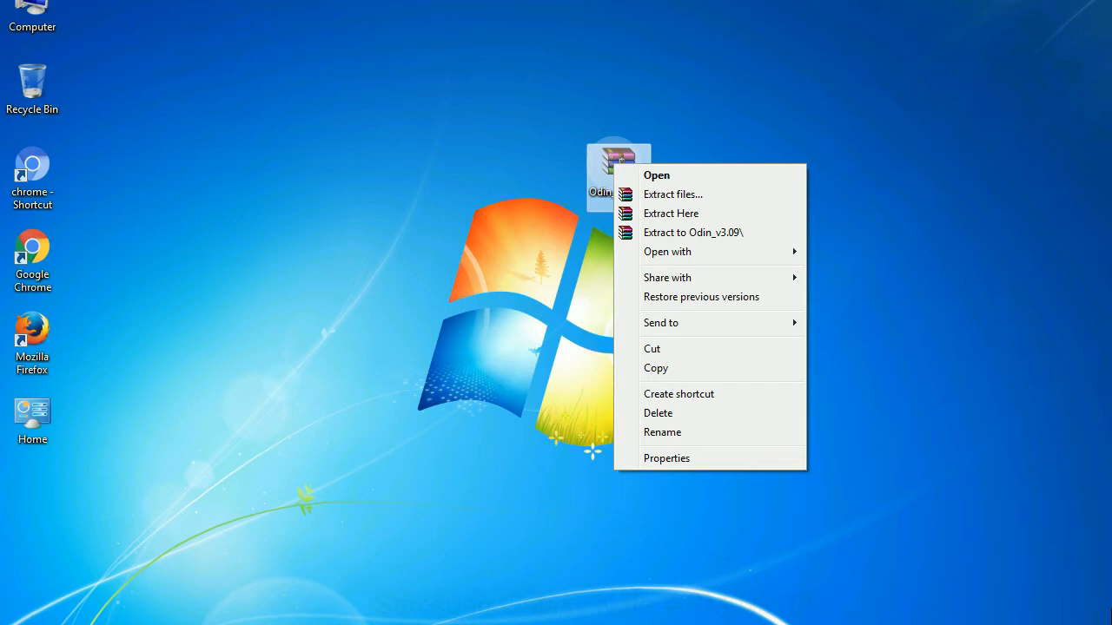
pyautogui.moveTo(670, 212)
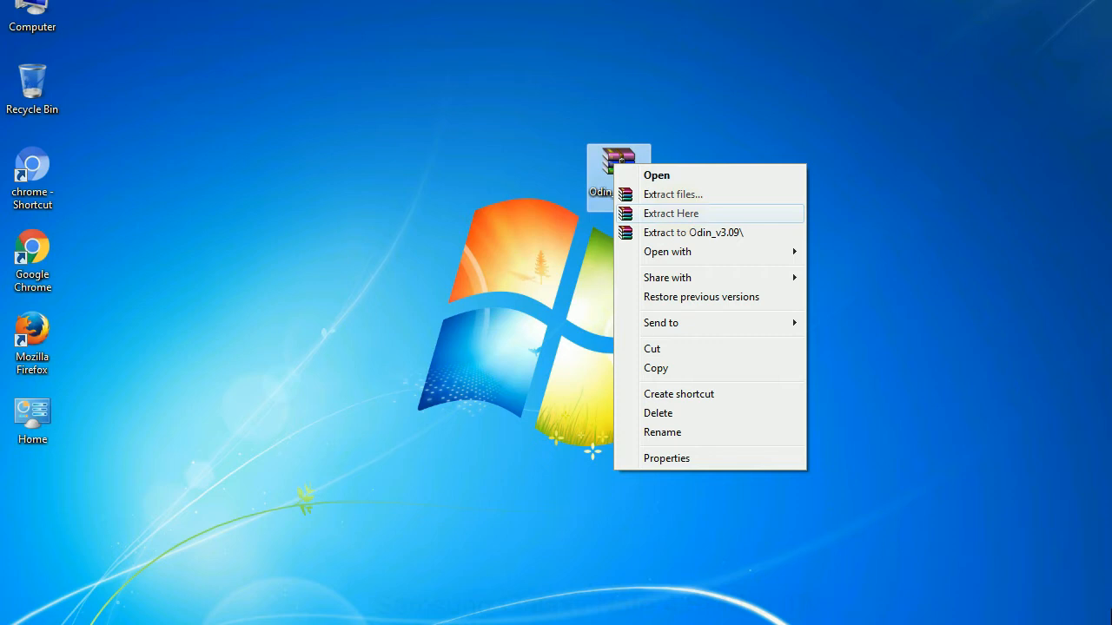
pyautogui.click(671, 213)
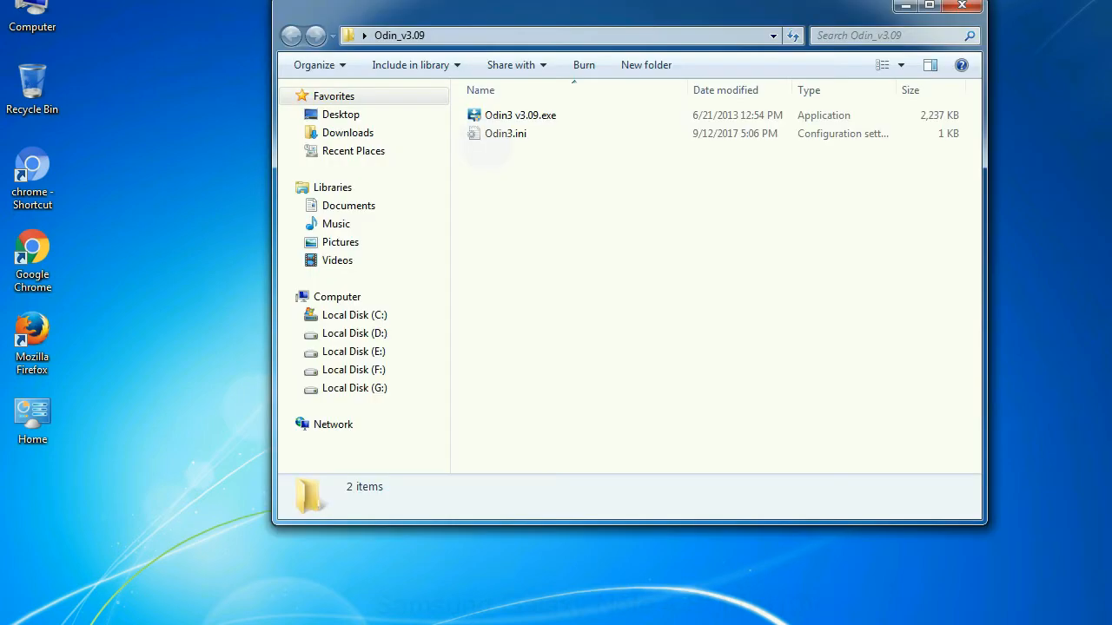
pyautogui.rightClick(518, 115)
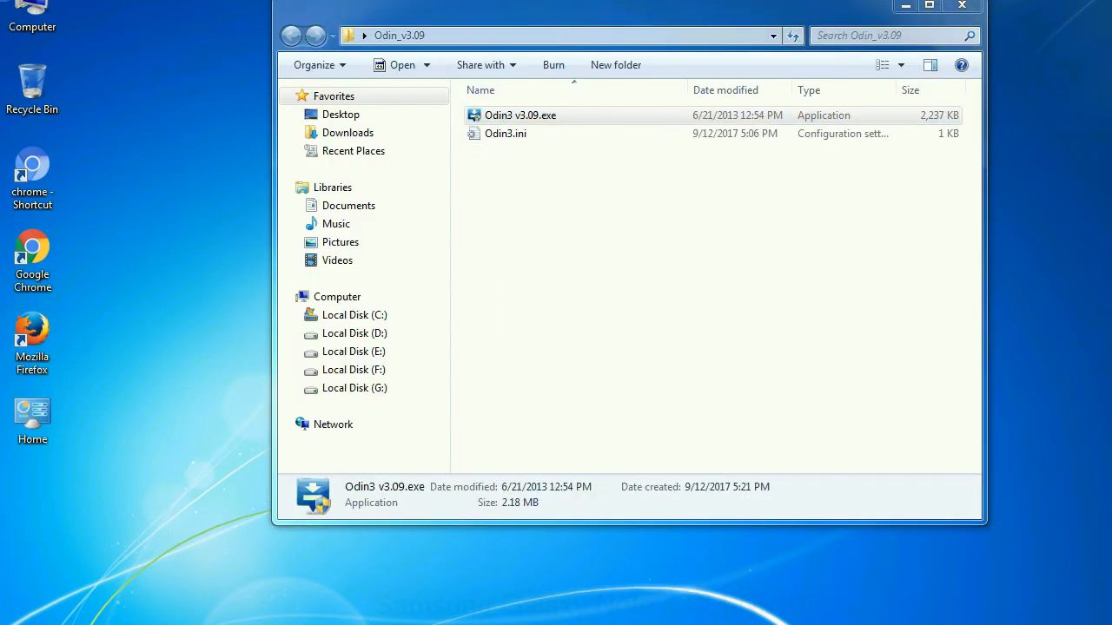
# Step: Launch Odin3 v3.09, review its Option and Files sections, then close the window
pyautogui.doubleClick(524, 115)
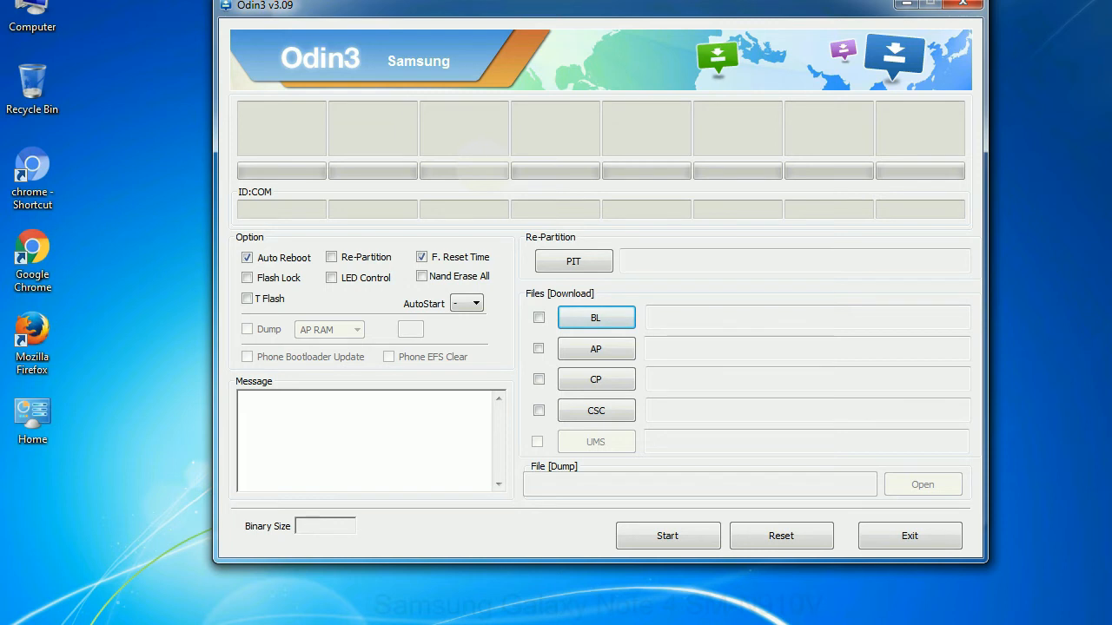
pyautogui.click(963, 6)
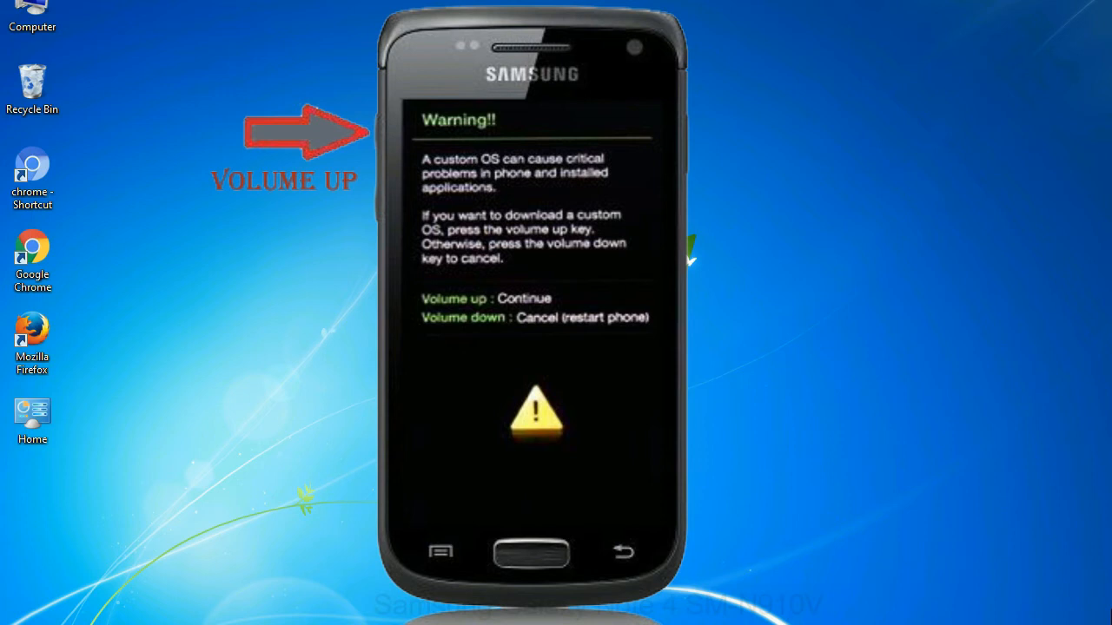
pyautogui.rightClick(519, 115)
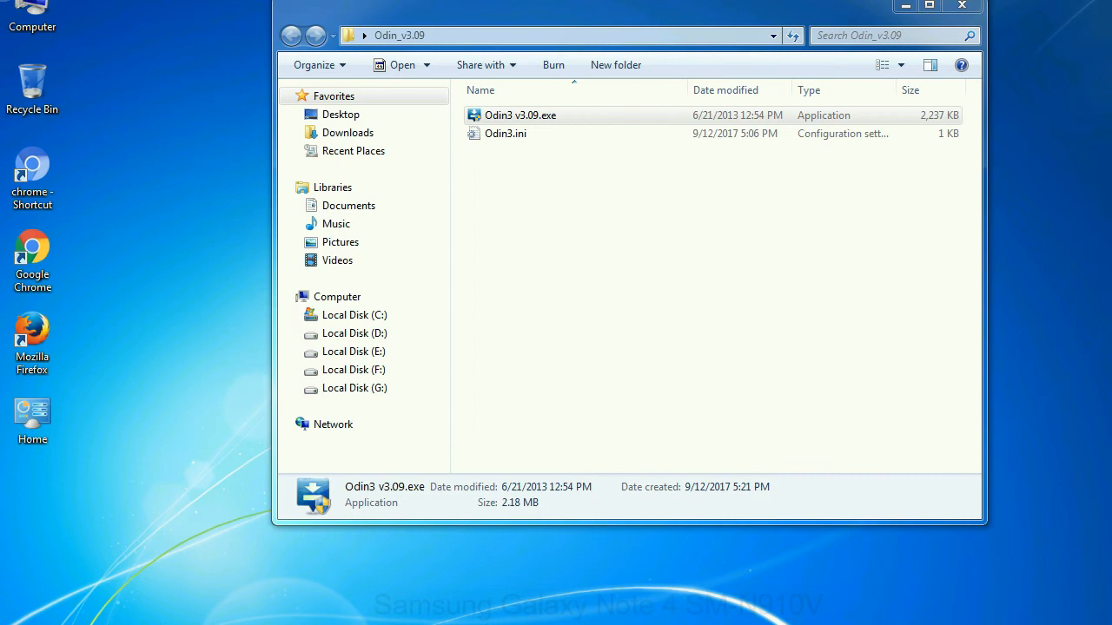
# Step: Launch Odin3 v3.09.exe from the Odin_v3.09 folder, then close it again
pyautogui.doubleClick(516, 115)
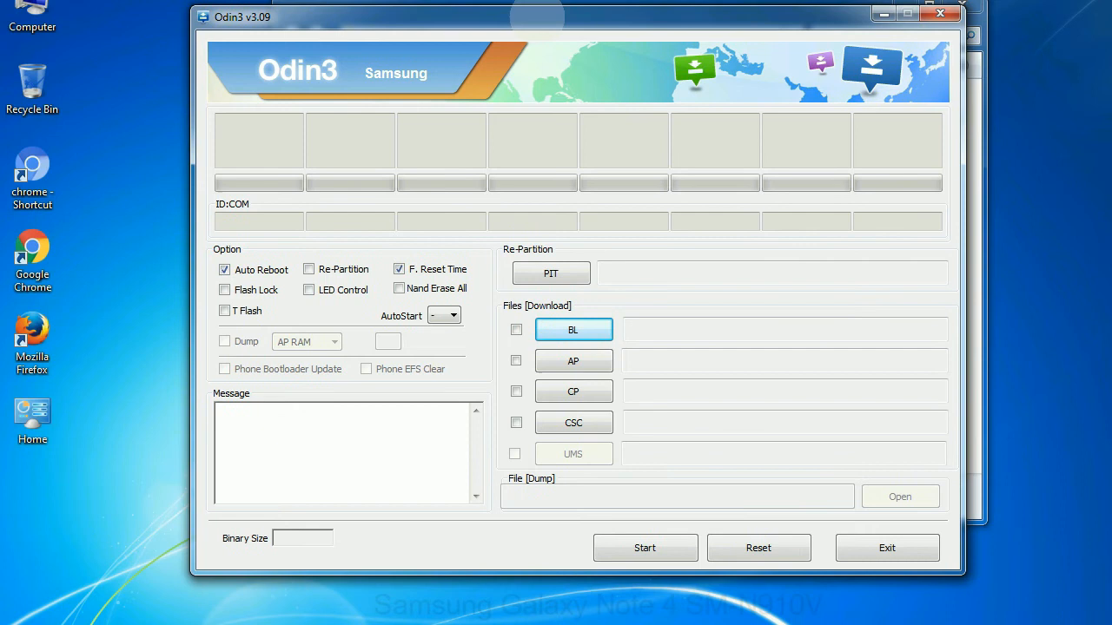
pyautogui.click(939, 15)
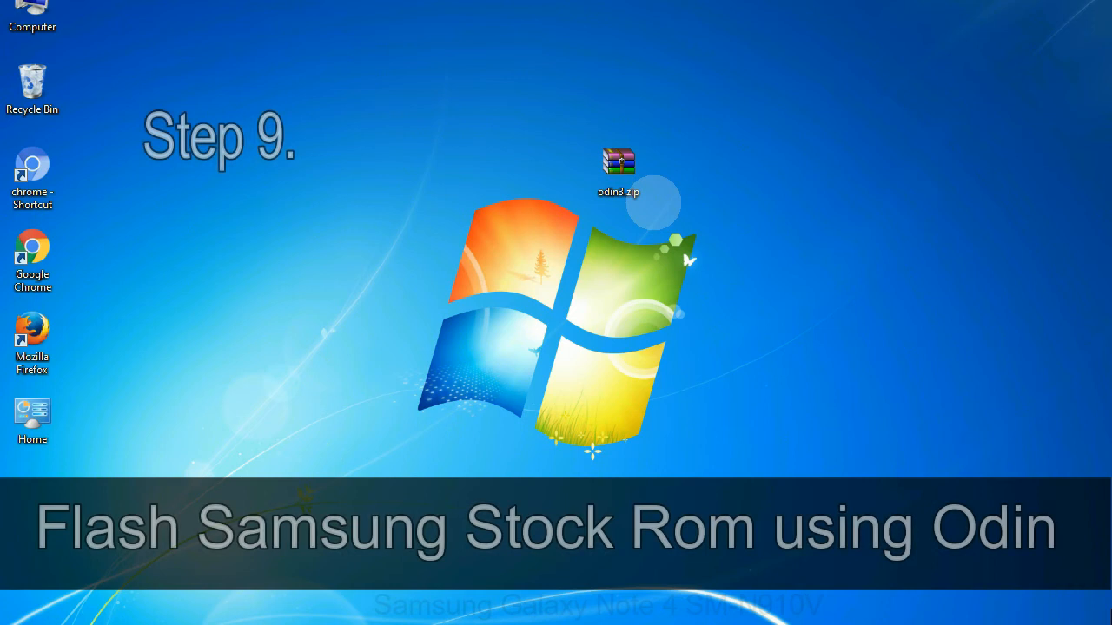
# Step: Choose the HOME.tar.md5 firmware file from the Desktop for the PDA slot
pyautogui.click(618, 165)
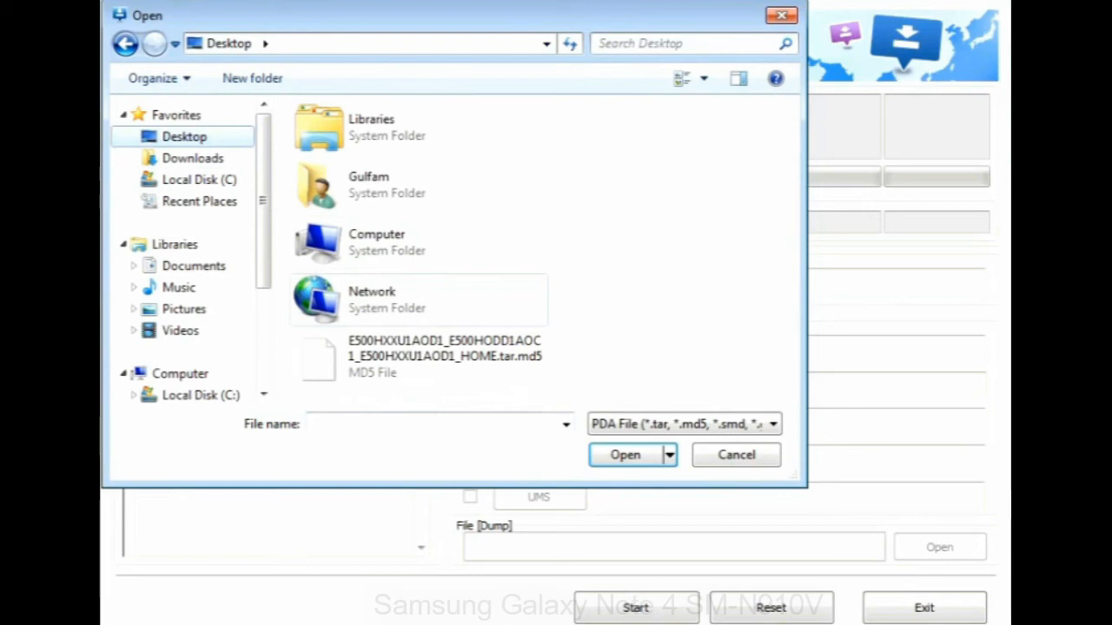
pyautogui.click(625, 455)
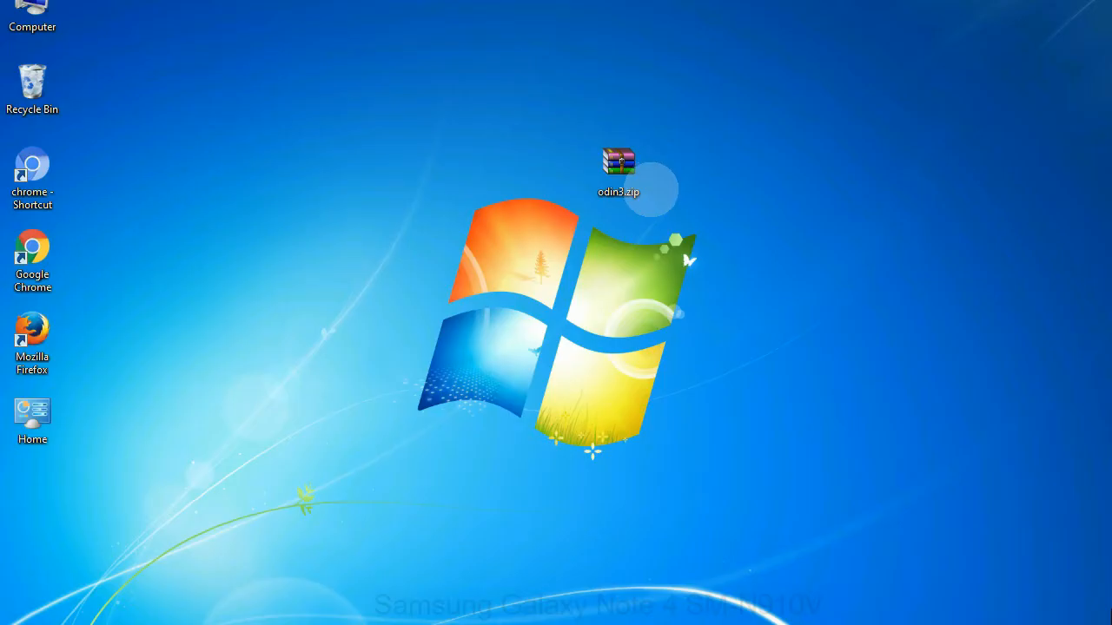
pyautogui.click(618, 167)
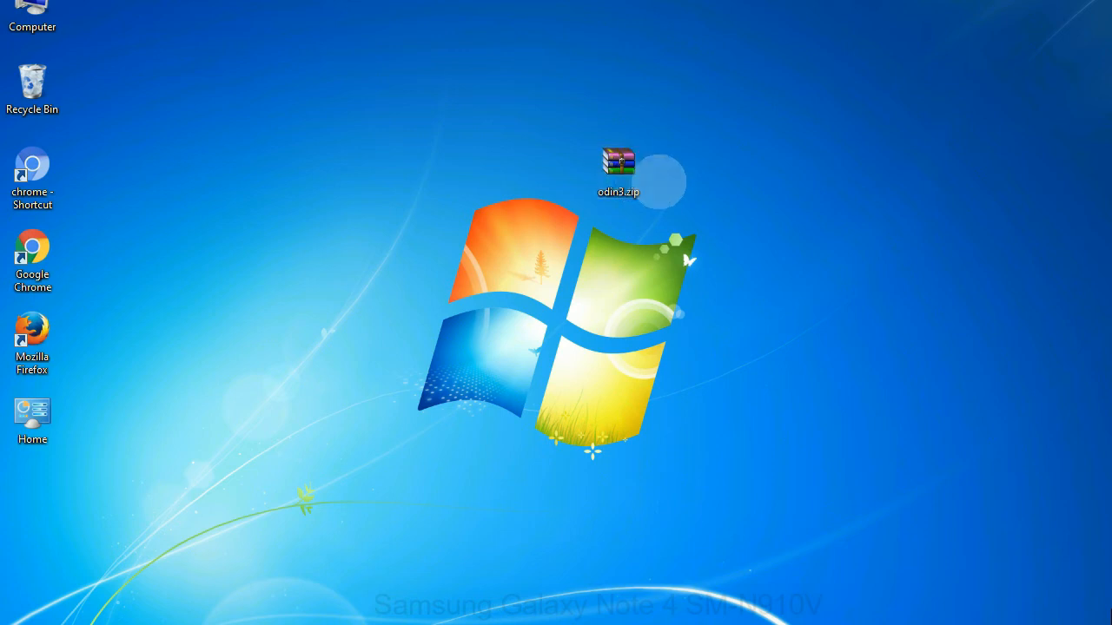
pyautogui.click(616, 165)
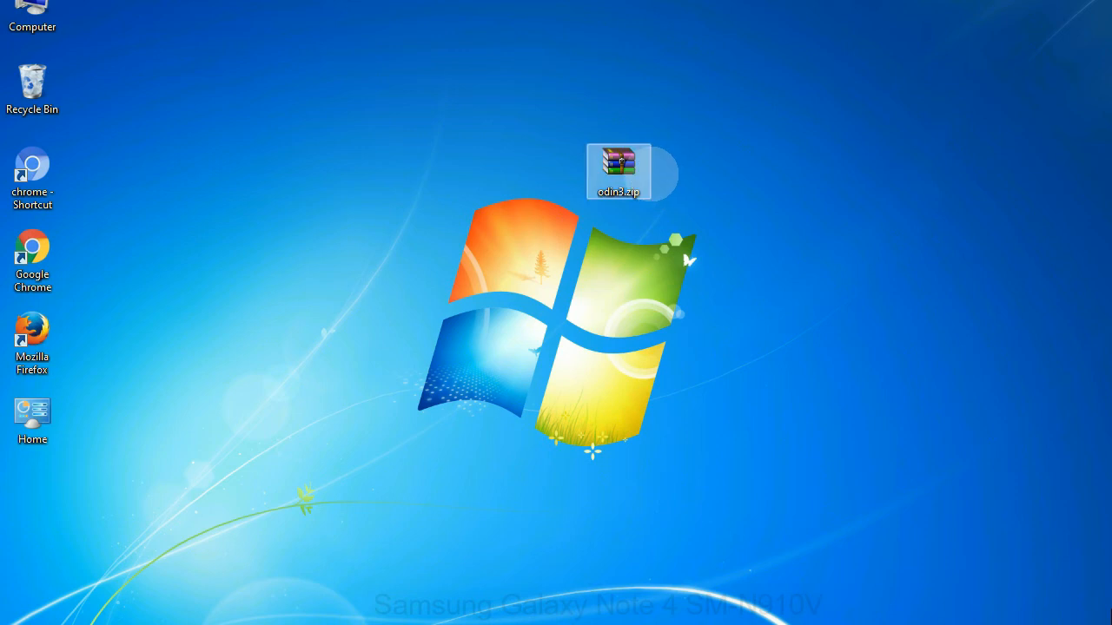